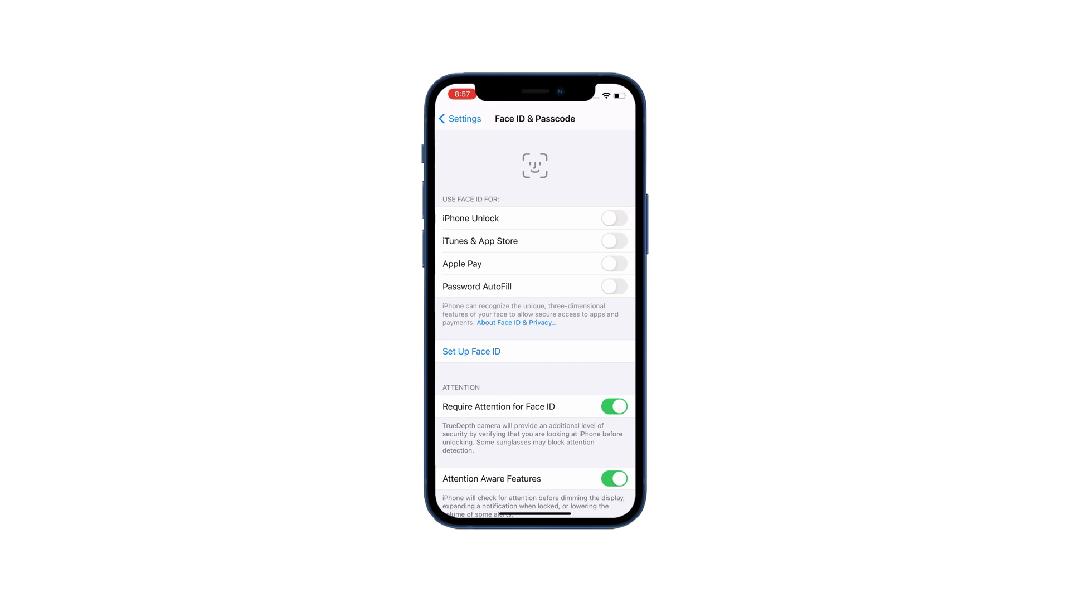
Review the Face ID toggles for unlock, purchases, payments and autofill
{"action": "left_click", "coordinate": [471, 351]}
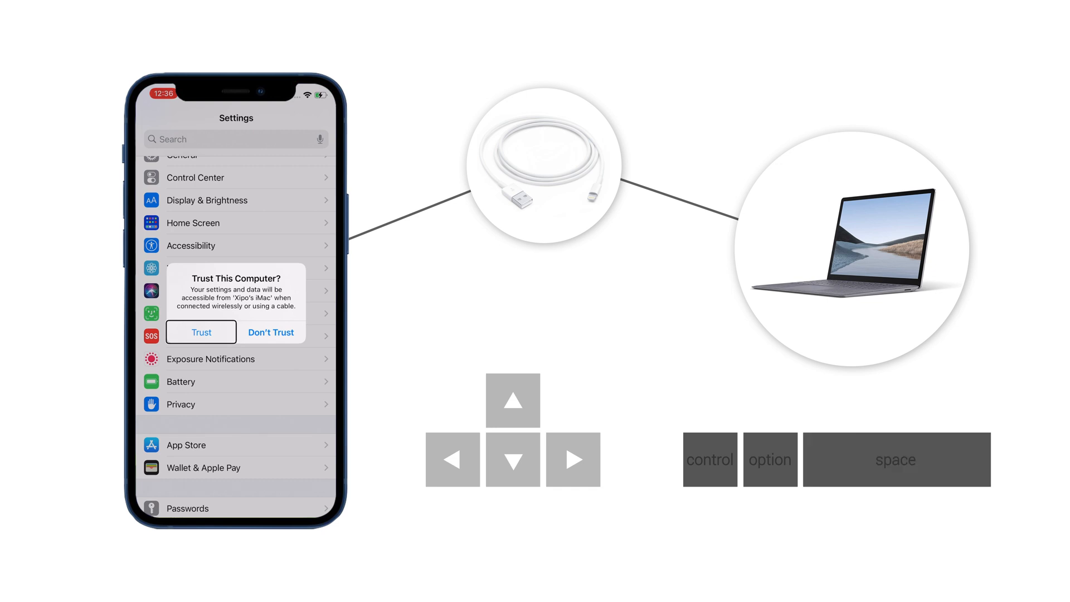
Trust the connected computer and enter the device passcode to confirm
{"action": "left_click", "coordinate": [201, 332]}
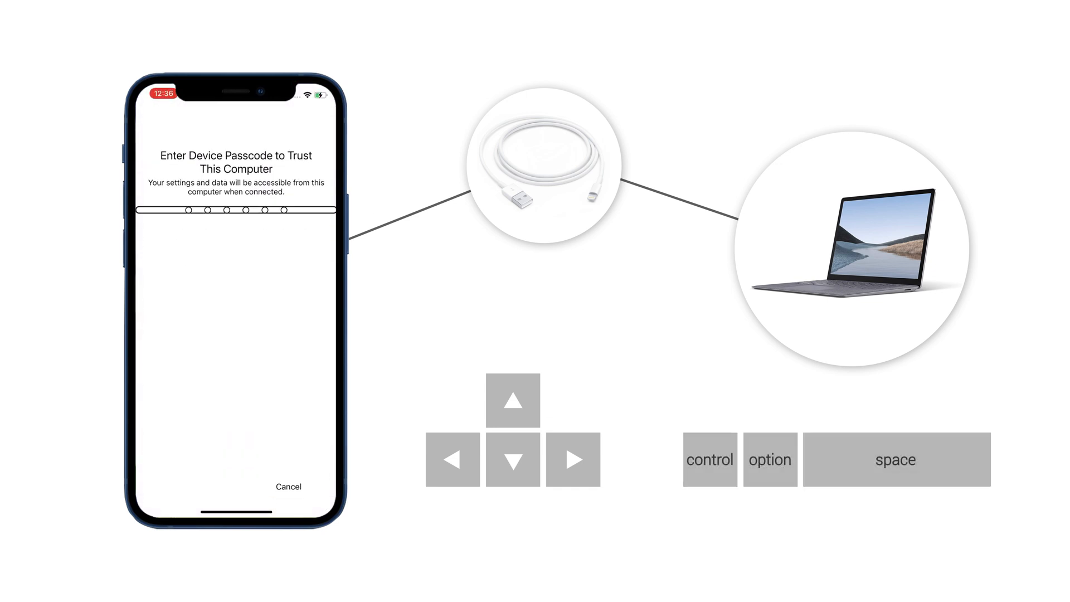
{"action": "type", "text": "1"}
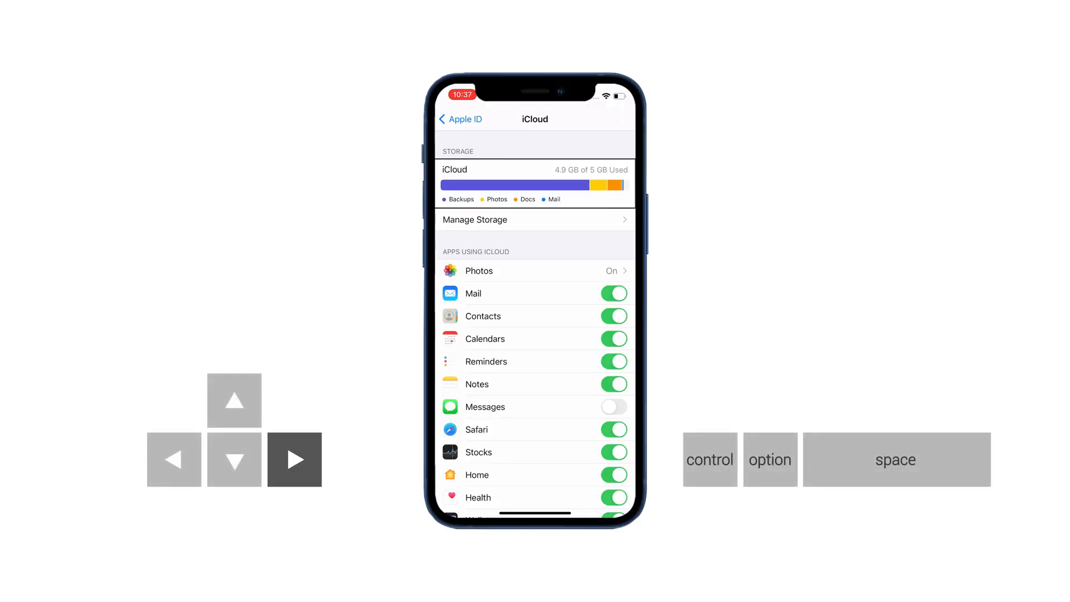
Attempt an iCloud backup from the iCloud Backup page, which reports insufficient storage
{"action": "scroll", "scroll_direction": "down", "scroll_amount": 3}
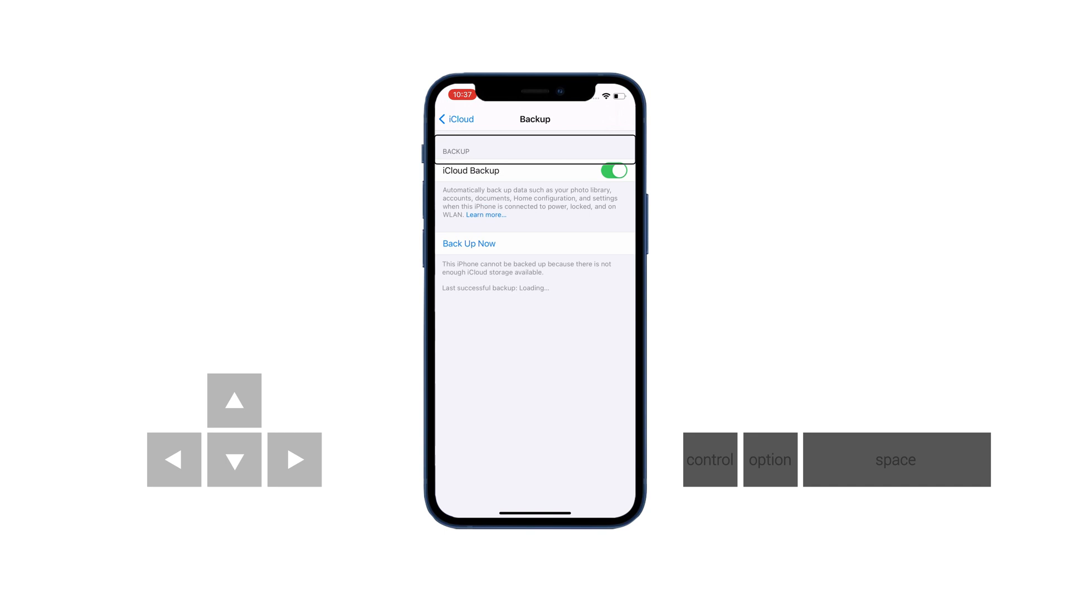
{"action": "left_click", "coordinate": [469, 243]}
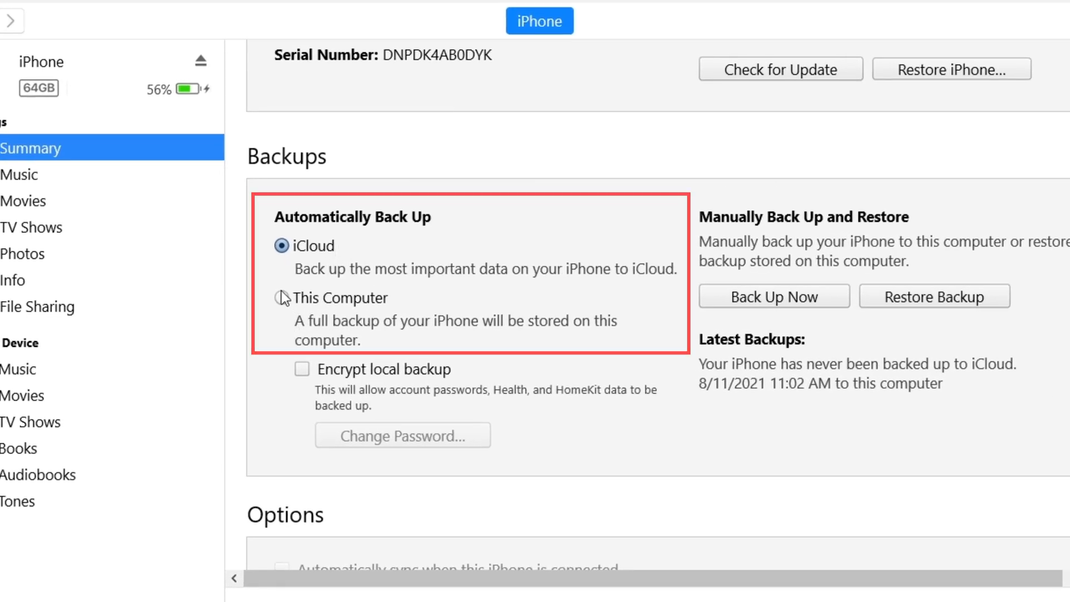
Switch Automatically Back Up from iCloud to This Computer in the iPhone Summary
{"action": "left_click", "coordinate": [281, 298]}
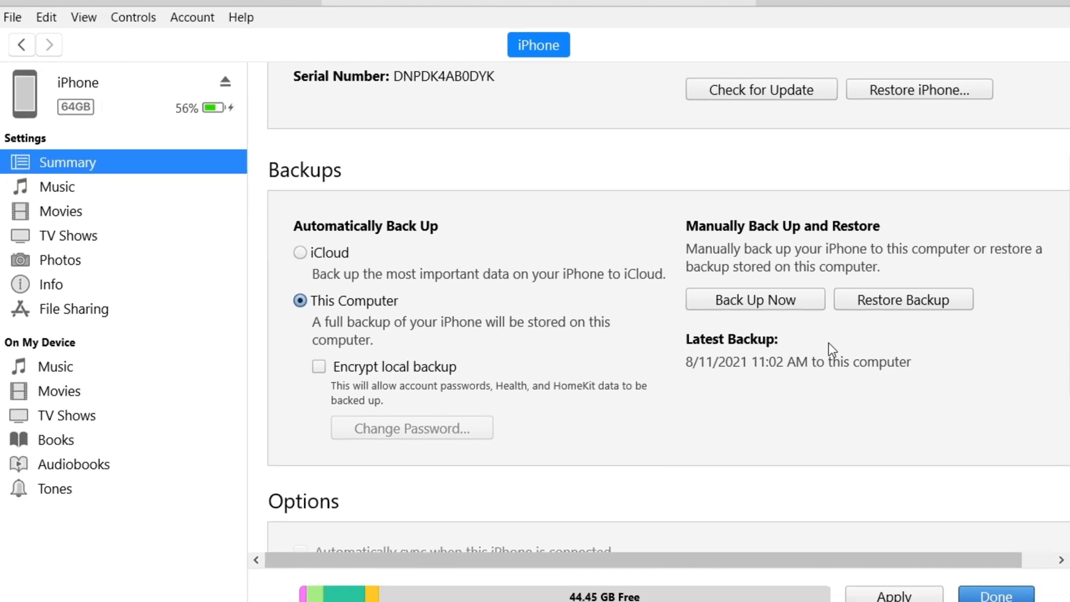
{"action": "left_click", "coordinate": [755, 298]}
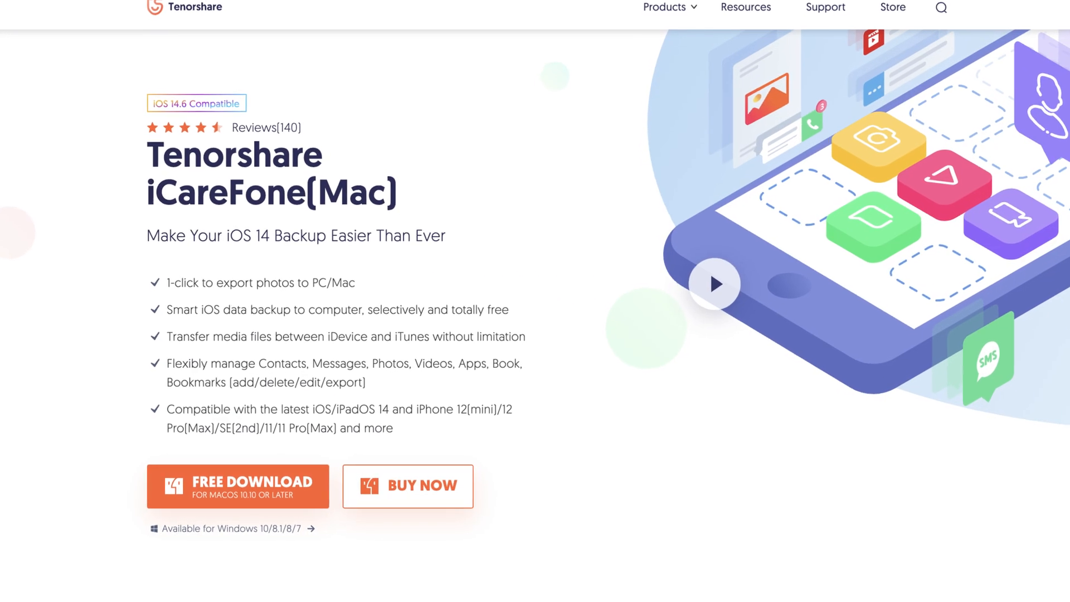
Scroll the iCareFone (Mac) product page down to the Free Download button
{"action": "scroll", "scroll_direction": "down", "scroll_amount": 3}
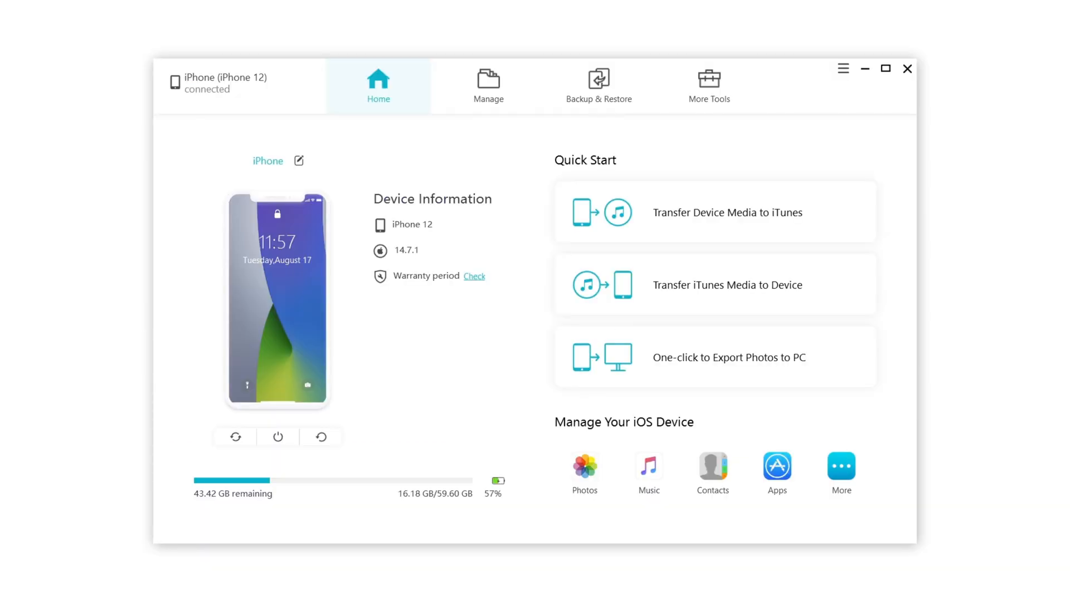
Back up all data types of the iPhone 12 from Backup & Restore
{"action": "left_click", "coordinate": [598, 83]}
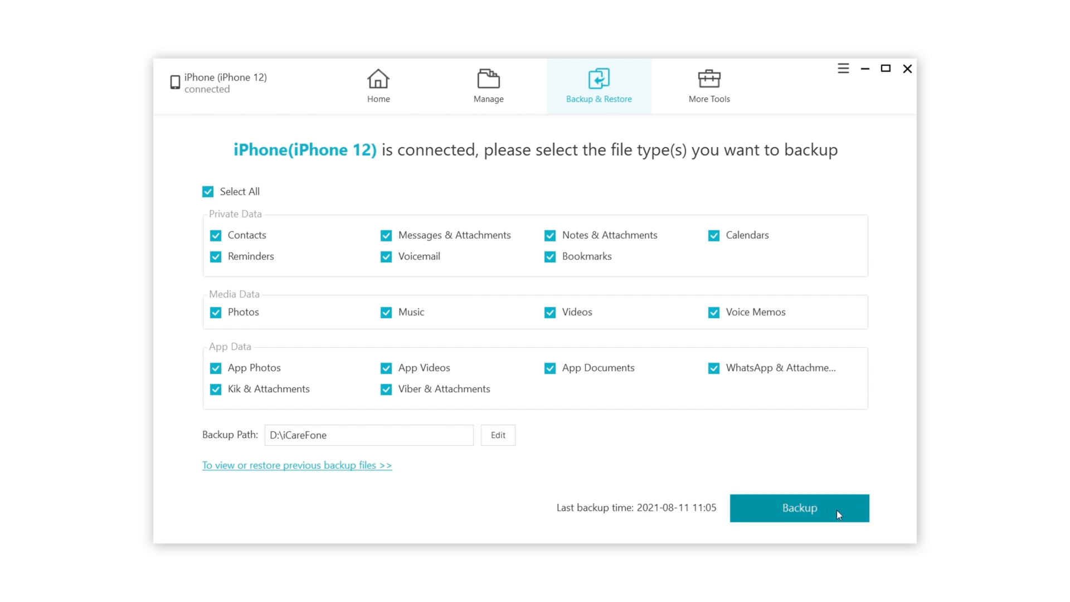
{"action": "left_click", "coordinate": [800, 509]}
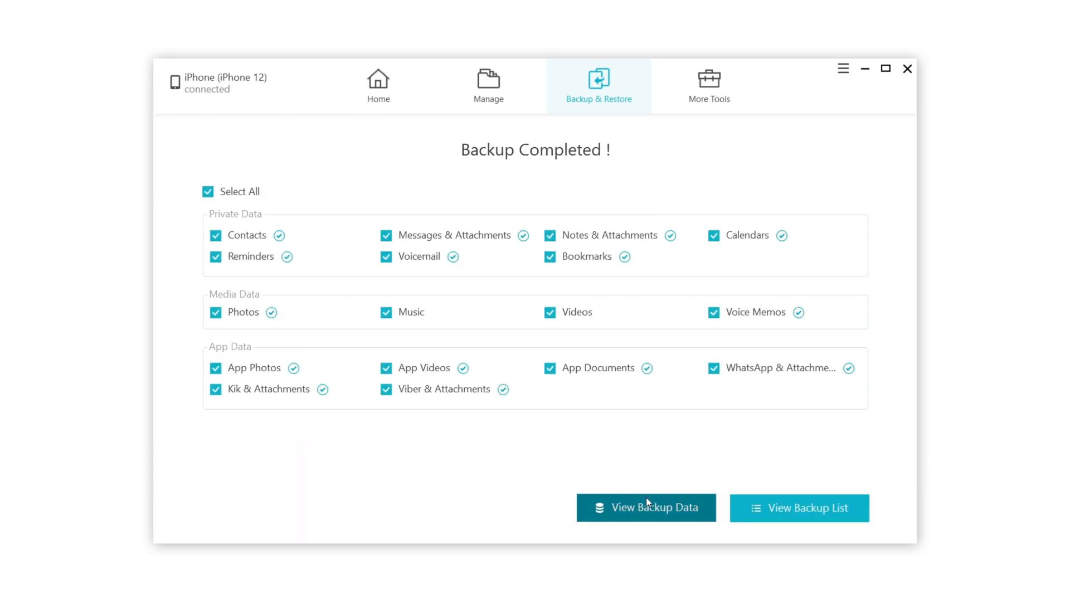
Open the finished backup's data and browse its Photos
{"action": "left_click", "coordinate": [647, 508]}
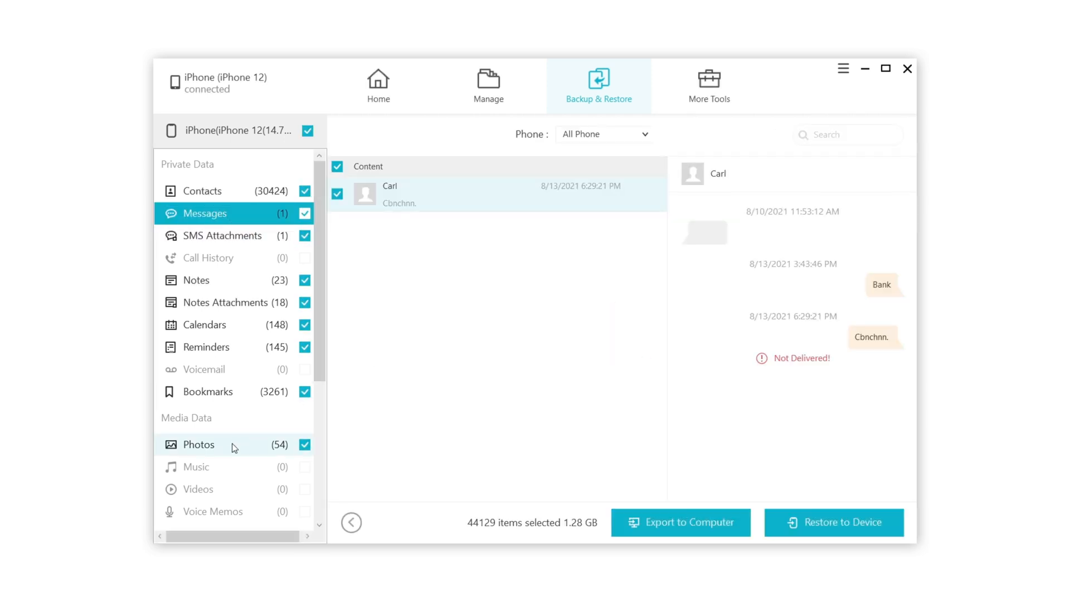
{"action": "left_click", "coordinate": [199, 444]}
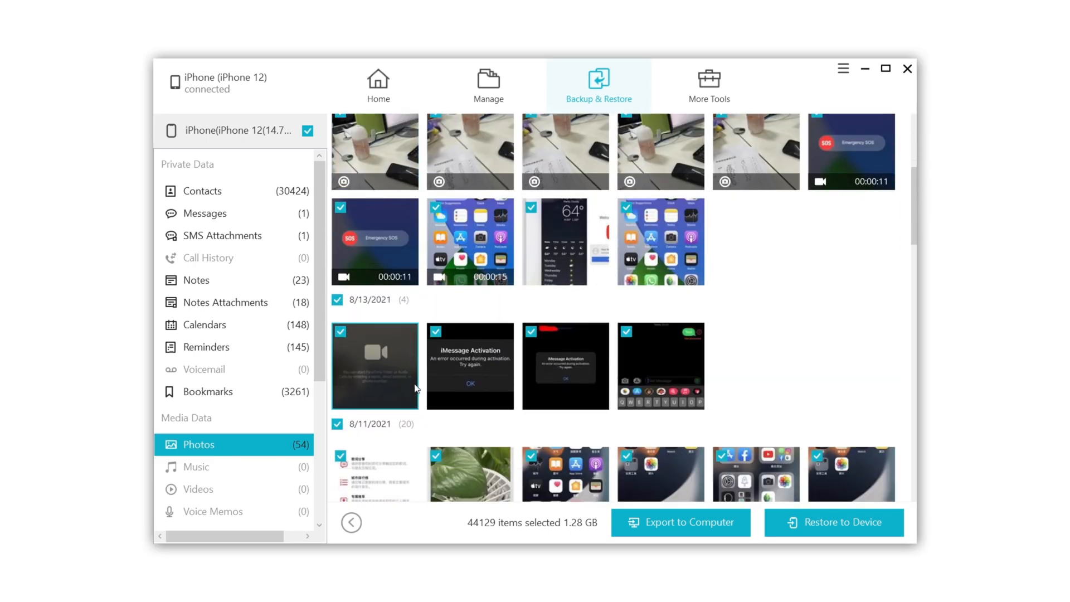
{"action": "scroll", "scroll_direction": "down", "scroll_amount": 3}
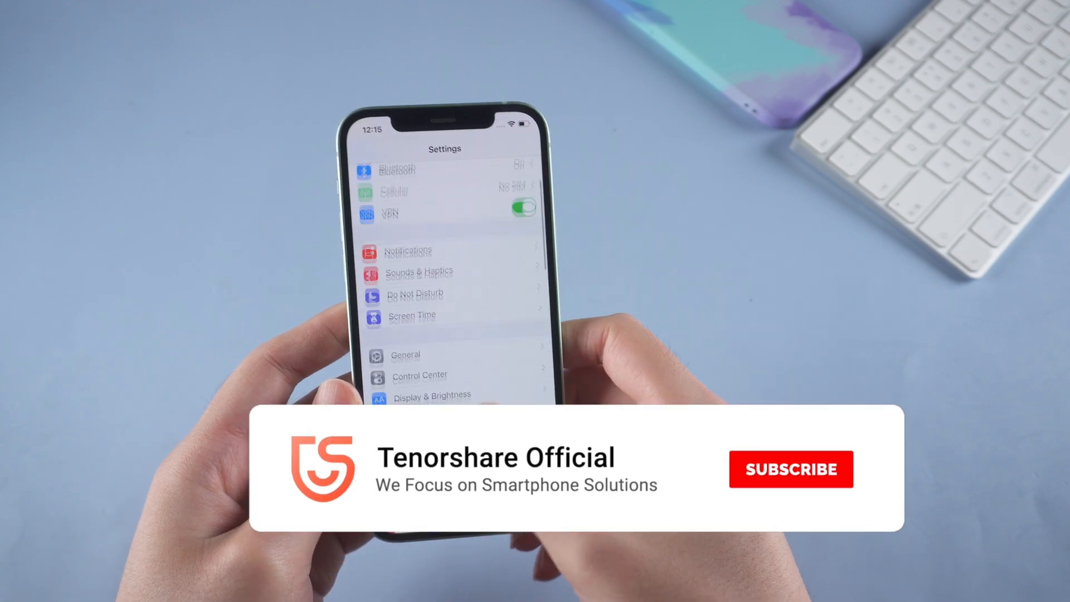
{"action": "left_click", "coordinate": [790, 484]}
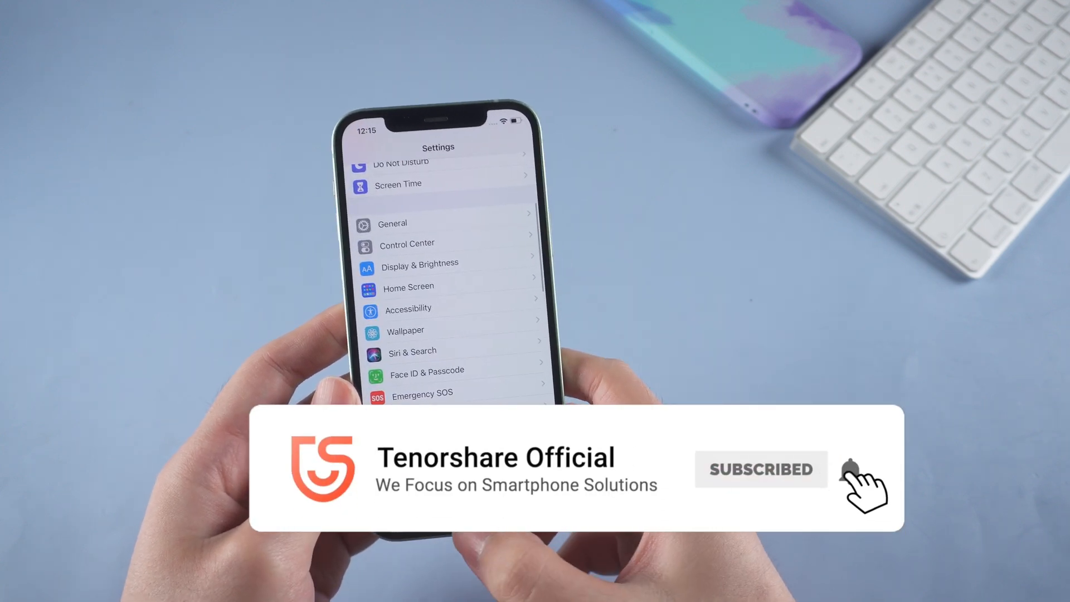